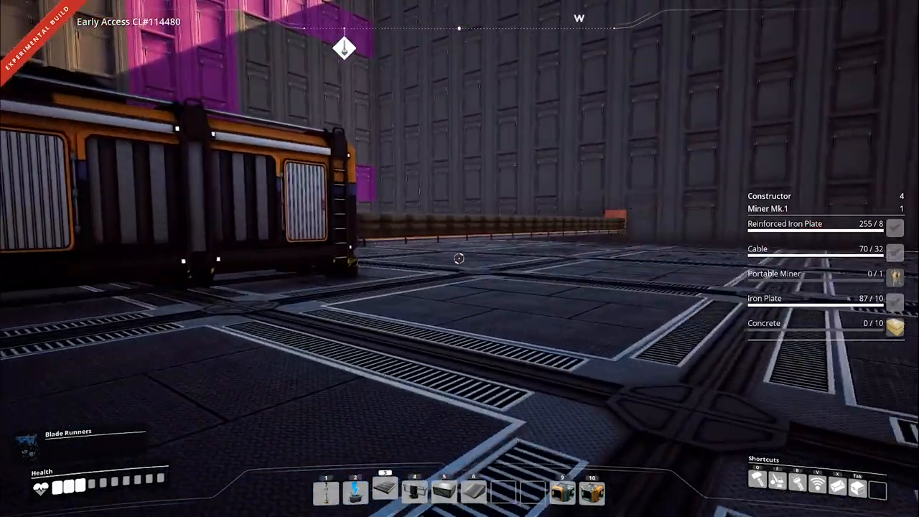
pyautogui.moveTo(459, 258)
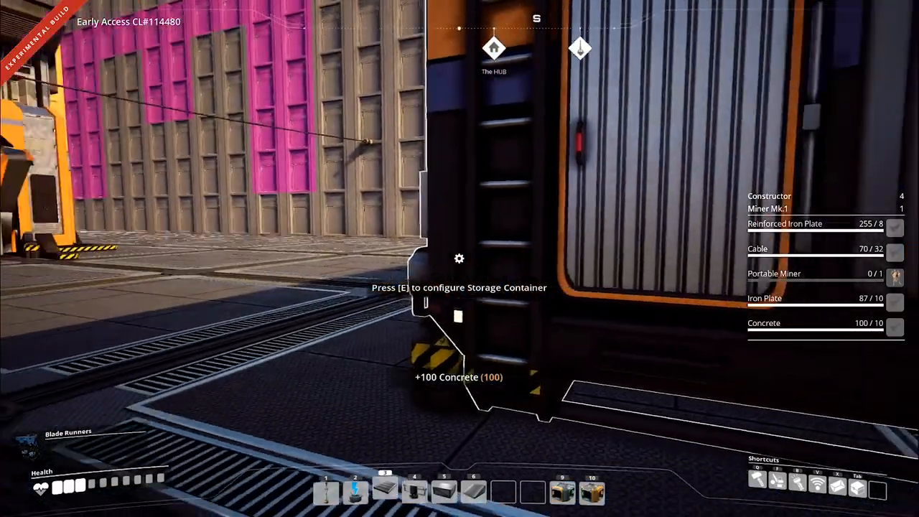
# Take 117 Concrete from the storage container and bring up the build menu on Conveyor Splitter.
pyautogui.press('q')
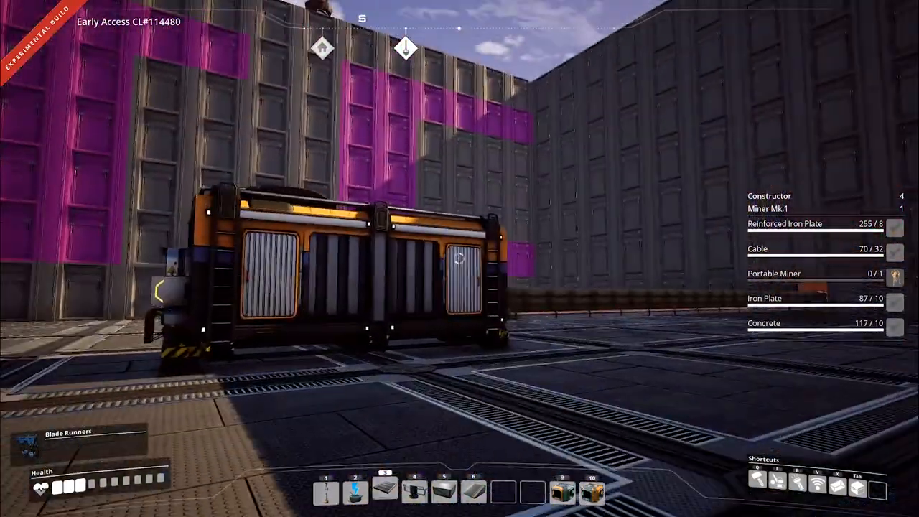
pyautogui.moveTo(459, 258)
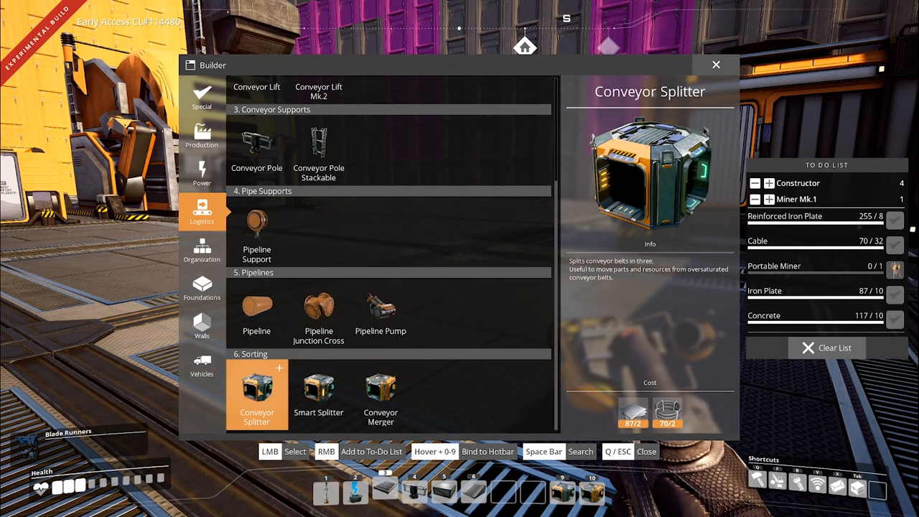
# Place a Conveyor Splitter inline on the concrete belt from the storage container.
pyautogui.click(256, 393)
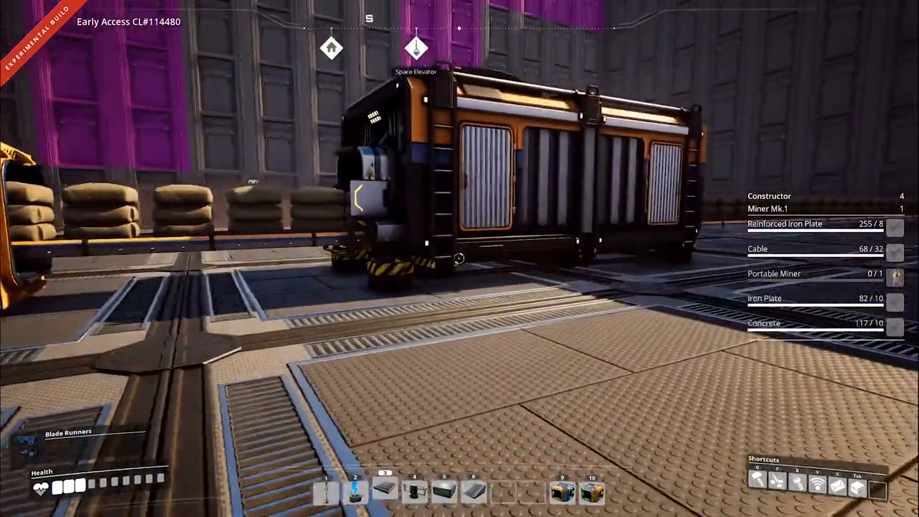
pyautogui.press('q')
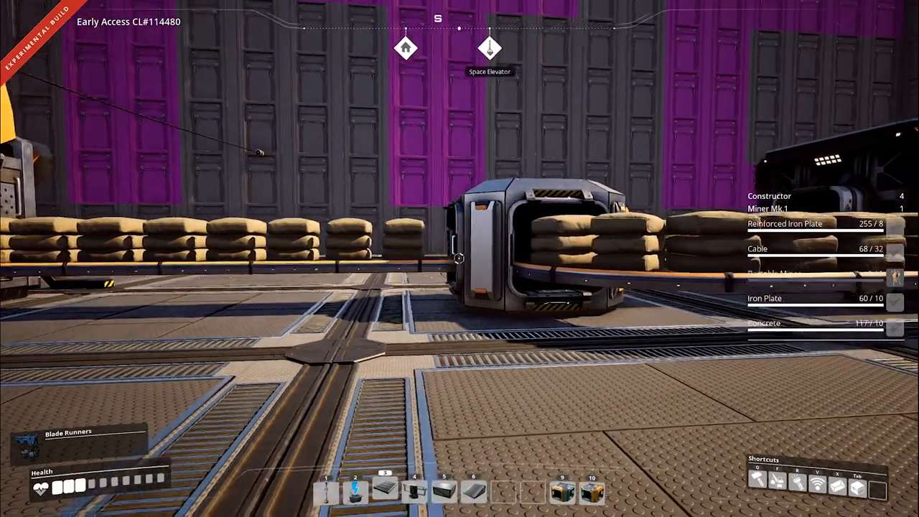
pyautogui.moveTo(460, 258)
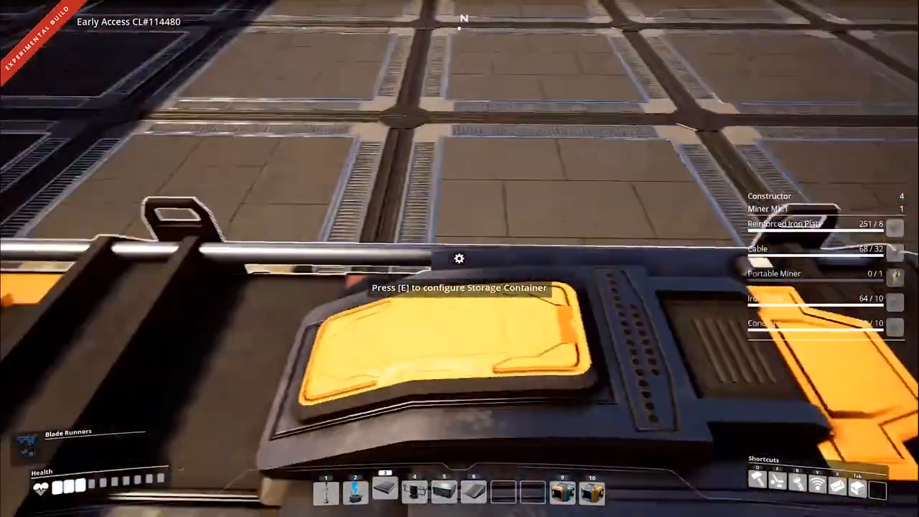
# Check the storage container's concrete stock, then close its inventory.
pyautogui.press('e')
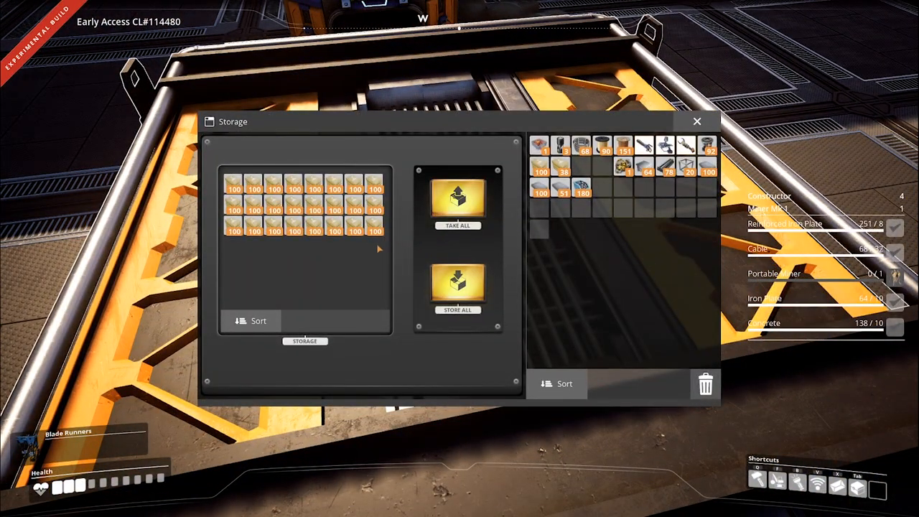
pyautogui.click(695, 121)
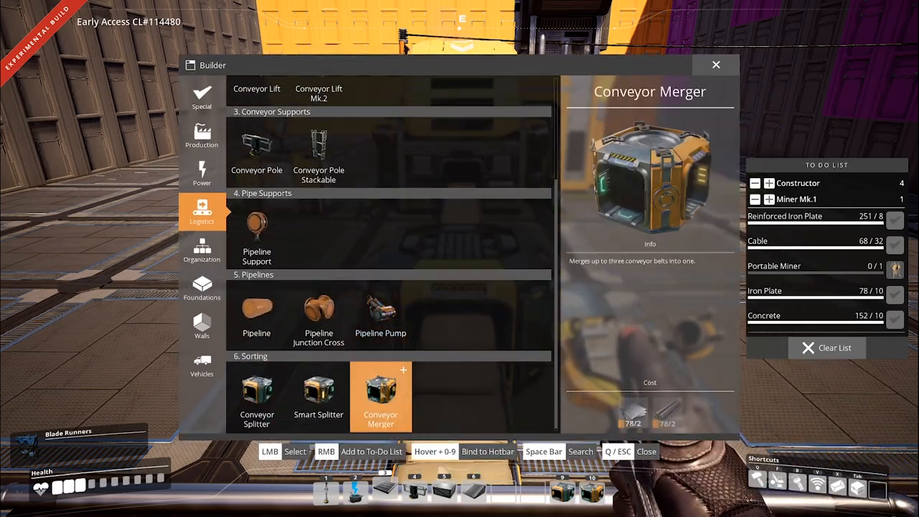
# Build a Conveyor Merger, then reopen the concrete-filled storage container.
pyautogui.click(381, 388)
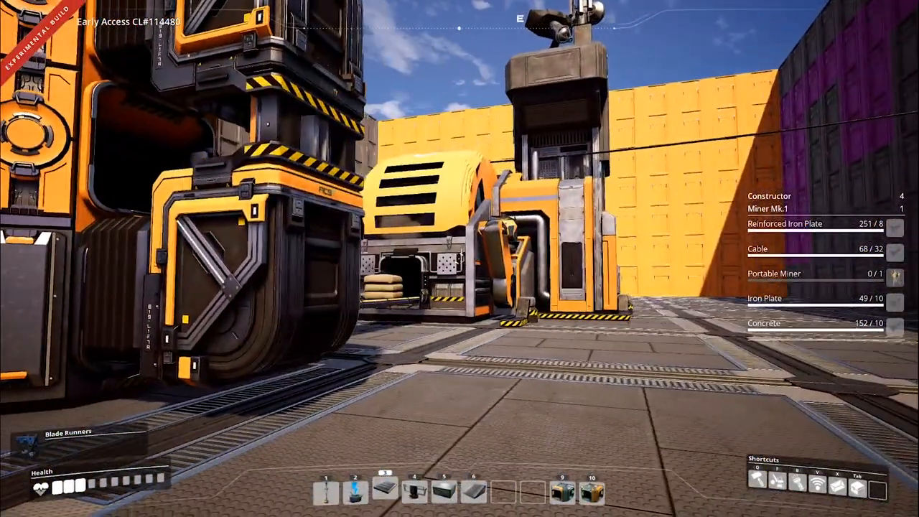
pyautogui.moveTo(459, 259)
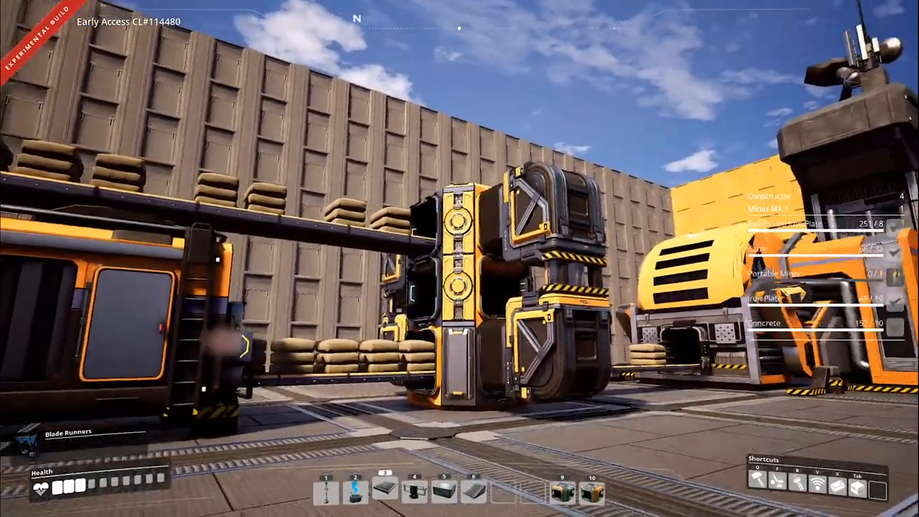
pyautogui.moveTo(460, 259)
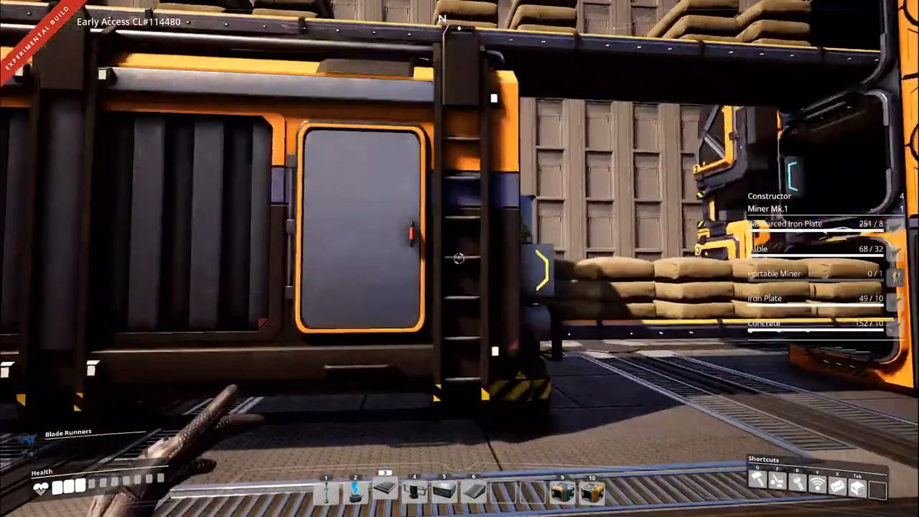
pyautogui.click(359, 251)
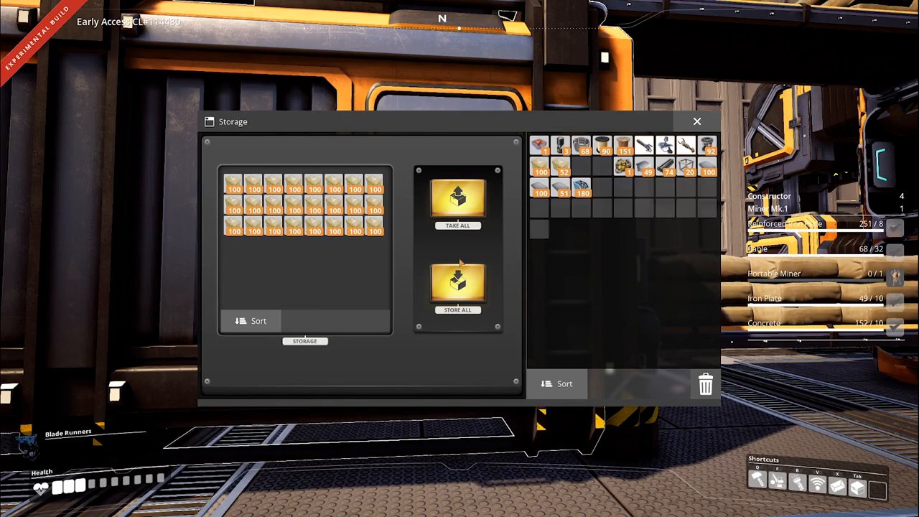
# Close the Storage window and place a new piece beside the splitter tower.
pyautogui.click(696, 121)
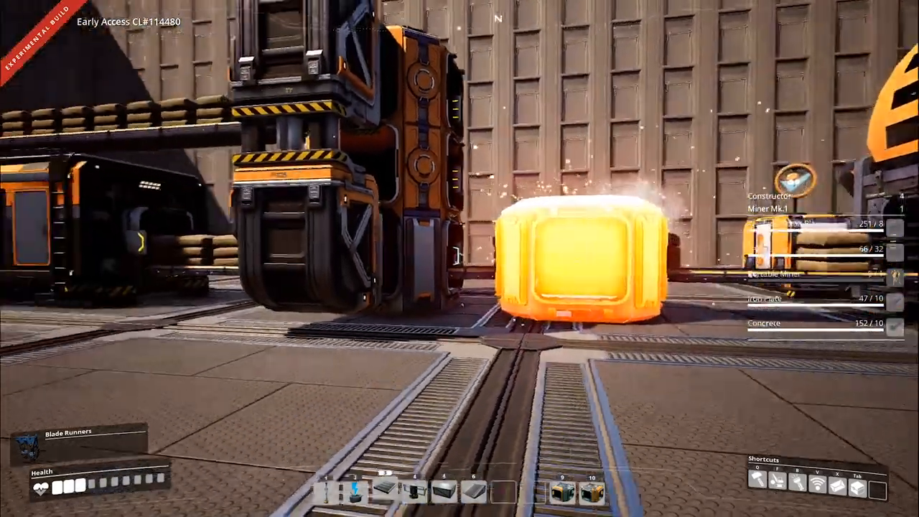
# Browse the build menu's Logistics categories, then switch to production buildings.
pyautogui.press('q')
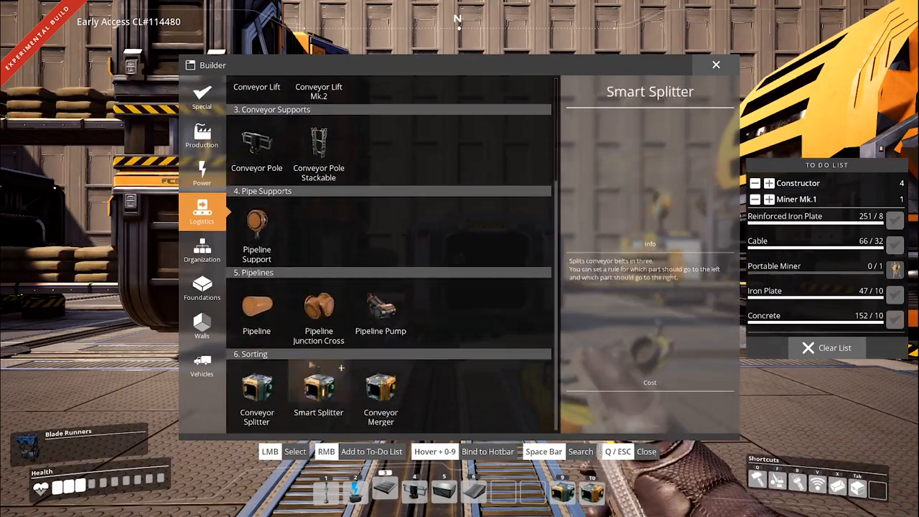
pyautogui.click(380, 387)
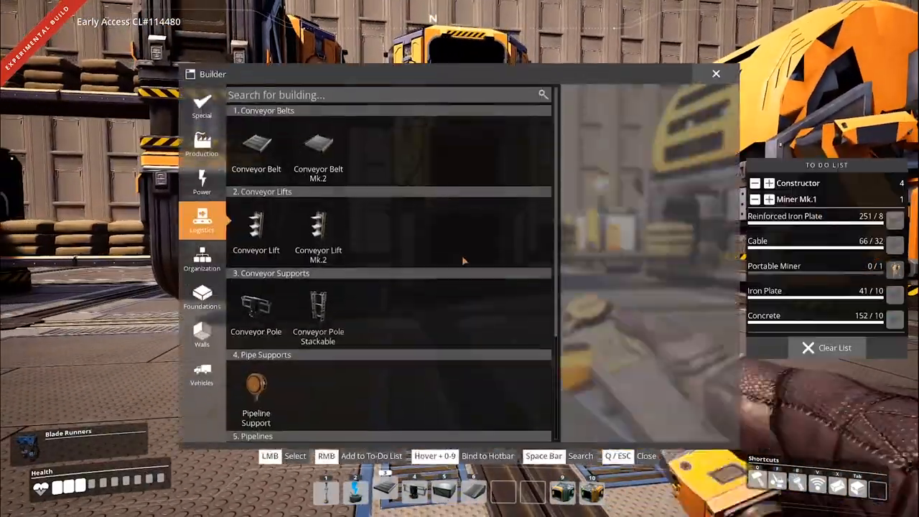
pyautogui.click(256, 230)
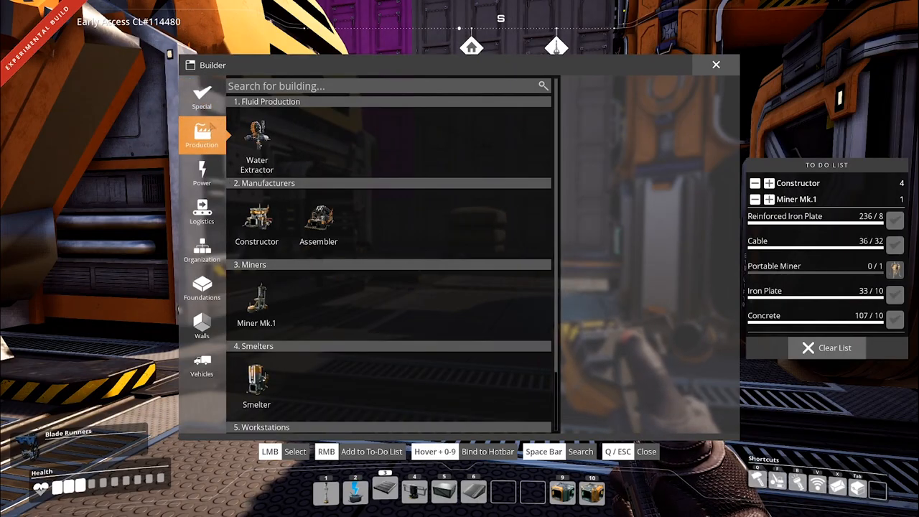
# Switch the build menu to Logistics and select the Smart Splitter.
pyautogui.click(202, 211)
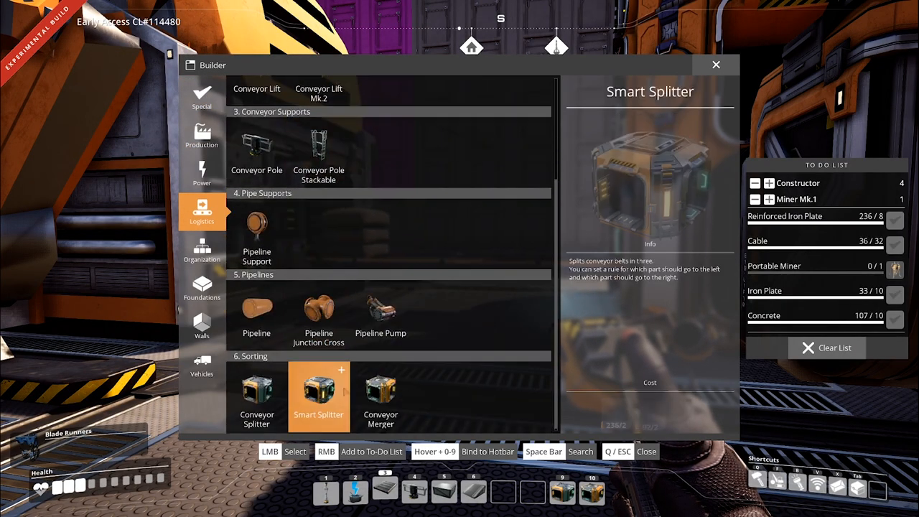
pyautogui.click(381, 395)
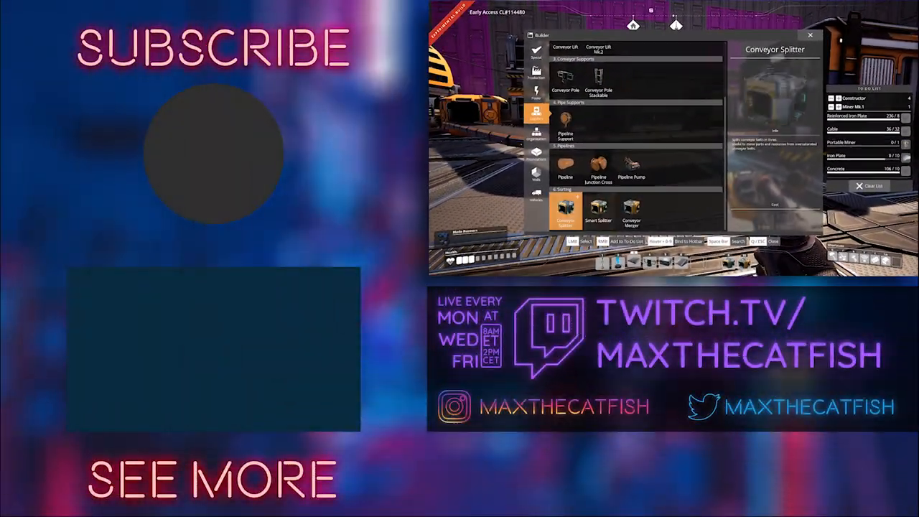
pyautogui.click(631, 169)
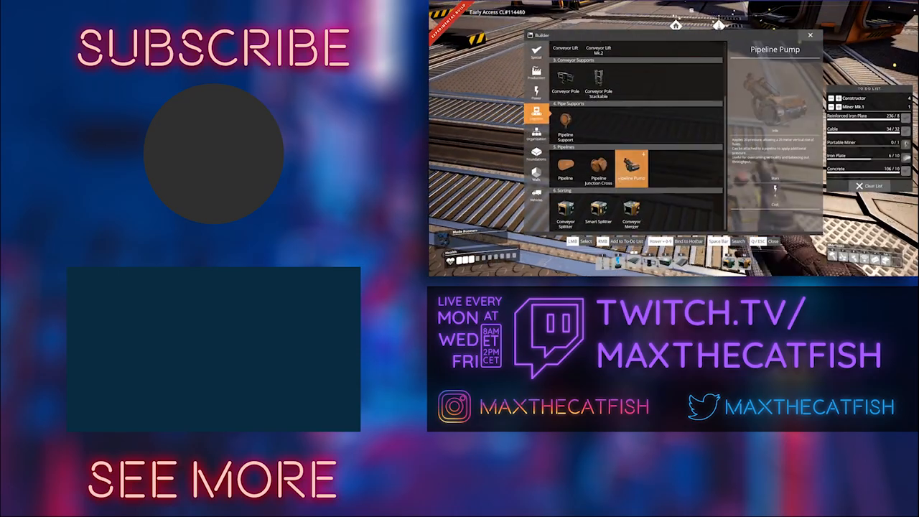